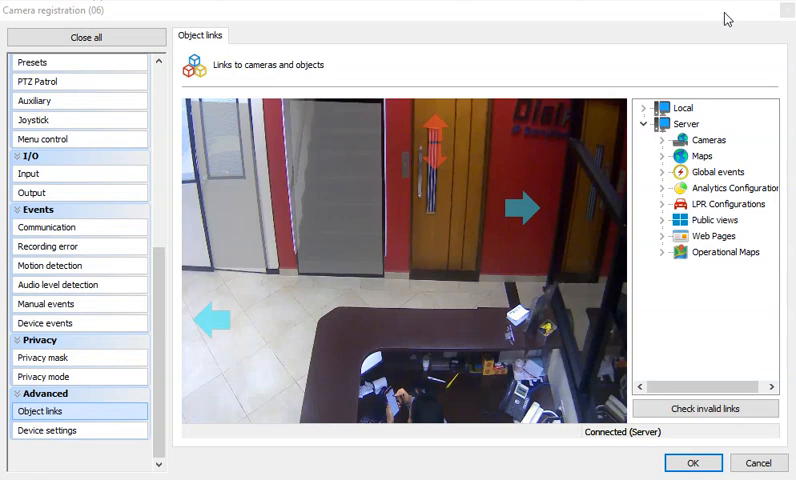
{"action": "mouse_move", "coordinate": [626, 145]}
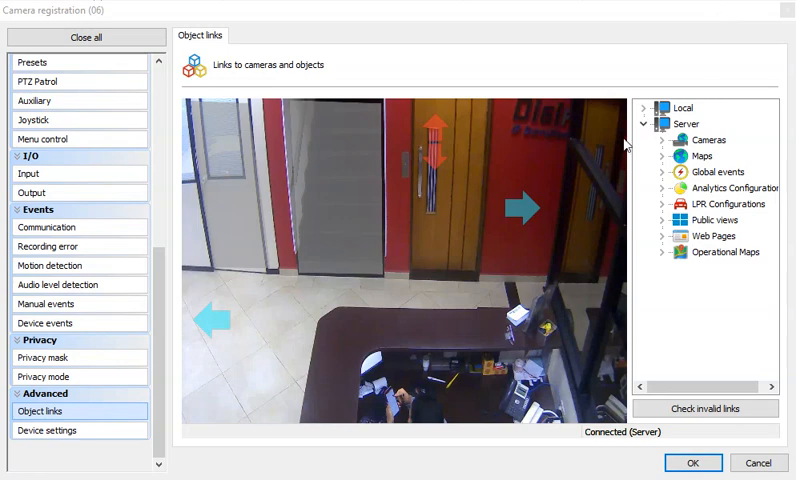
Expand the server's camera list and bring camera 10 onto the camera 06 image.
{"action": "left_click", "coordinate": [662, 140]}
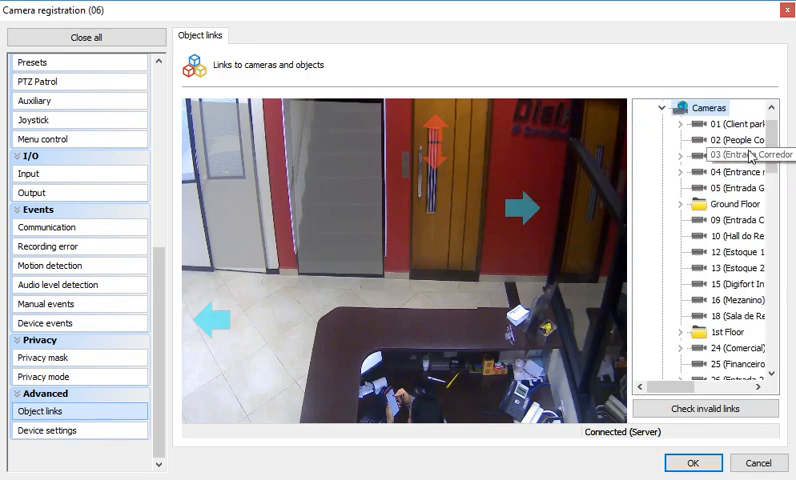
{"action": "scroll", "scroll_direction": "down", "scroll_amount": 3}
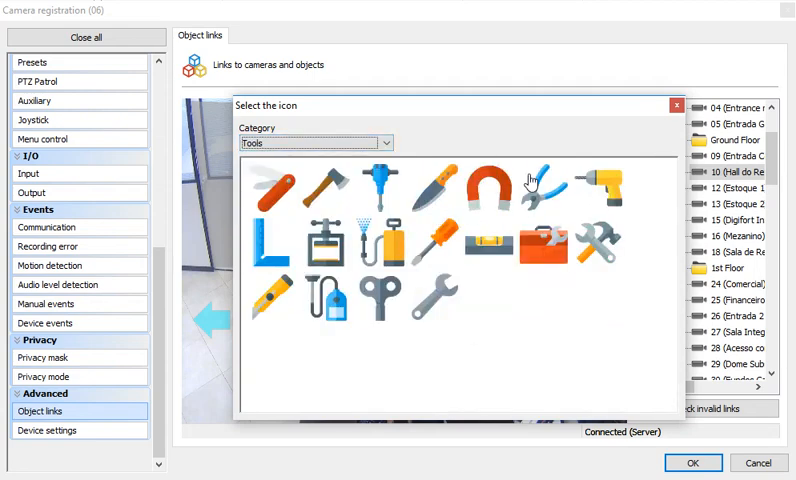
{"action": "left_click", "coordinate": [311, 143]}
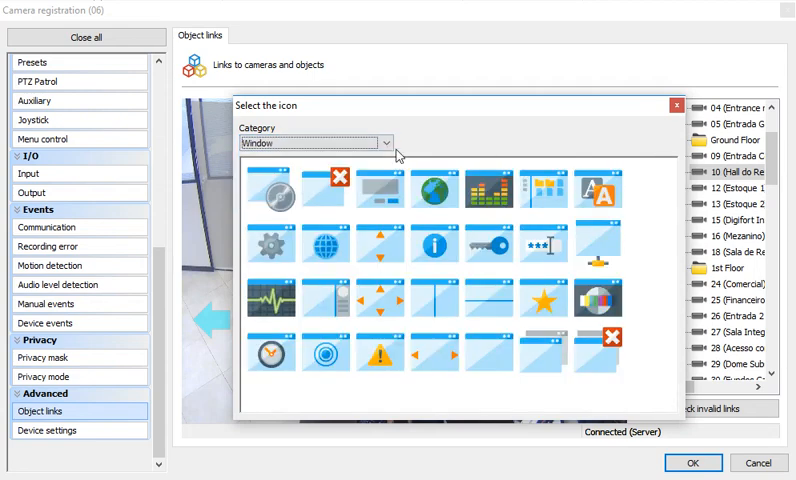
{"action": "left_click", "coordinate": [315, 143]}
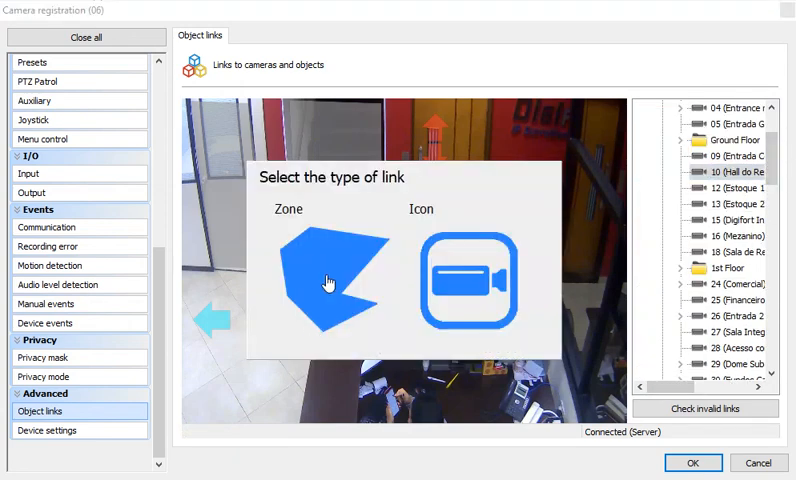
Make the camera 10 link an uncoloured zone reshaped over the reception counter.
{"action": "left_click", "coordinate": [326, 280]}
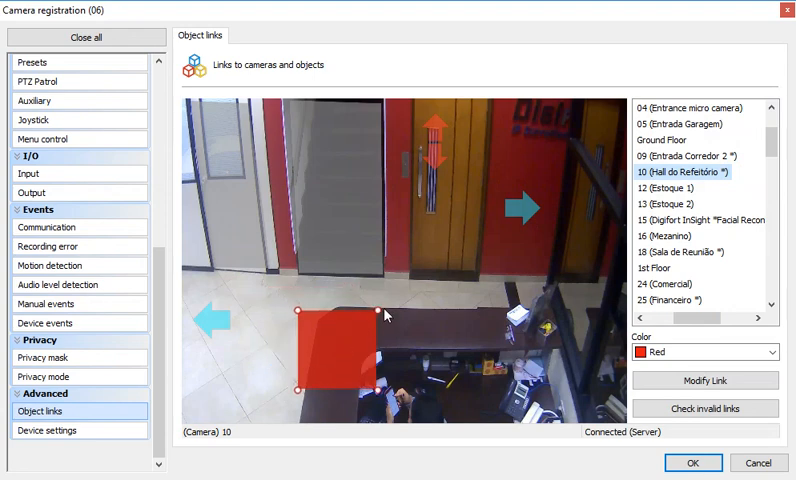
{"action": "left_click_drag", "start_coordinate": [383, 303], "coordinate": [505, 352]}
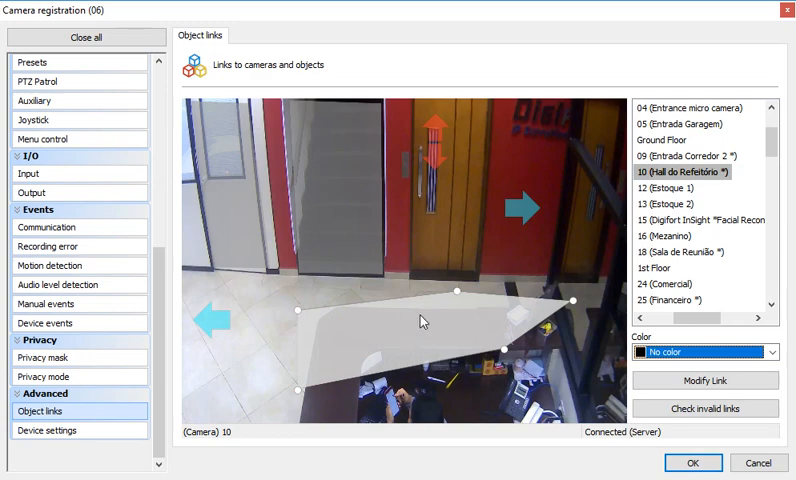
{"action": "mouse_move", "coordinate": [405, 323]}
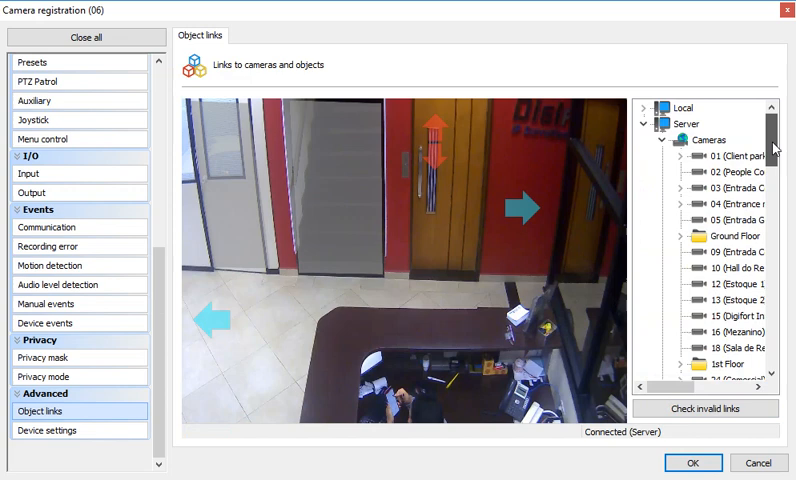
Link the Comm5 map near the door as an icon from a different icon category.
{"action": "left_click", "coordinate": [680, 140]}
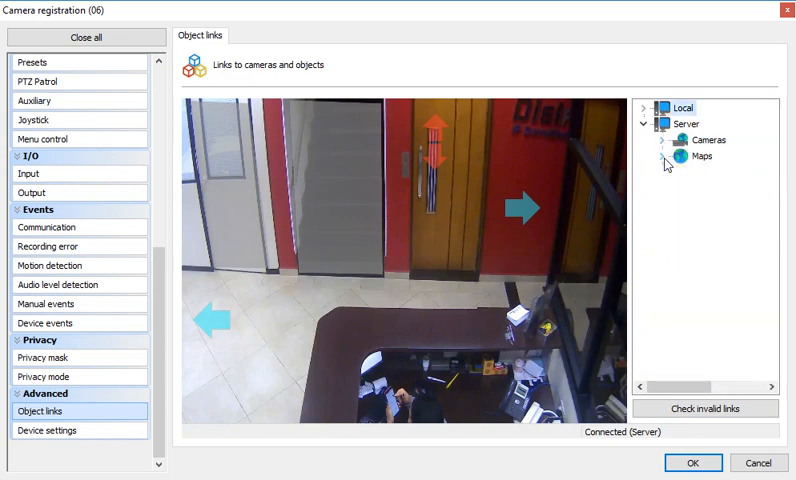
{"action": "left_click", "coordinate": [667, 156]}
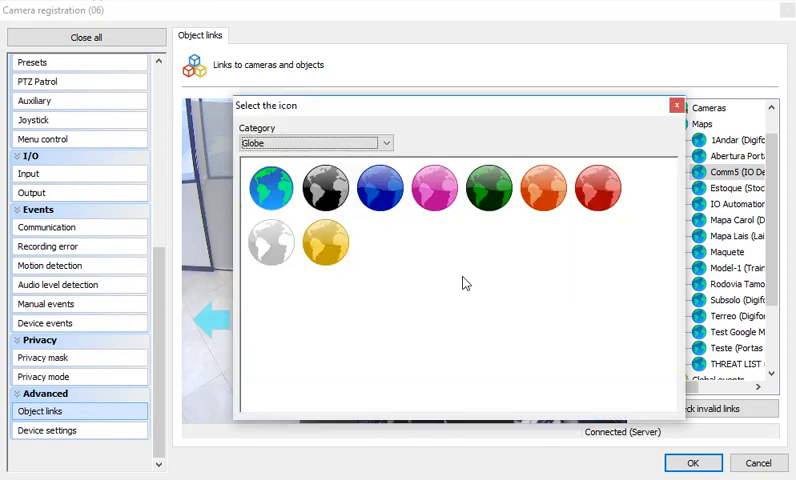
{"action": "left_click", "coordinate": [383, 142]}
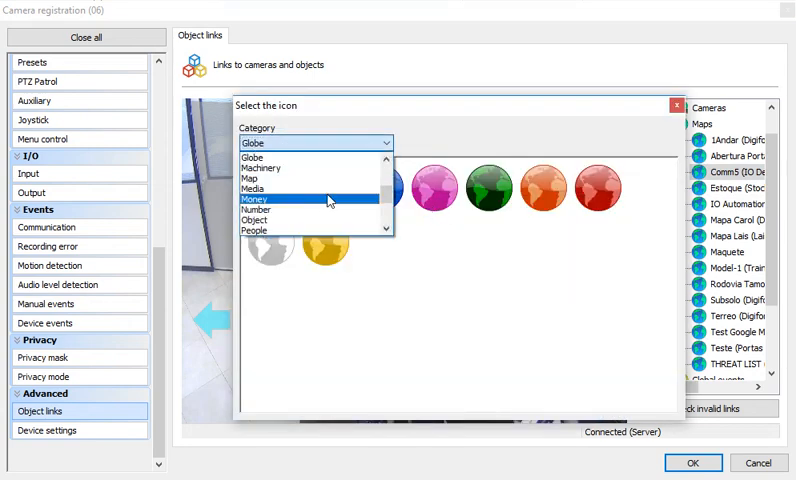
{"action": "left_click", "coordinate": [255, 189]}
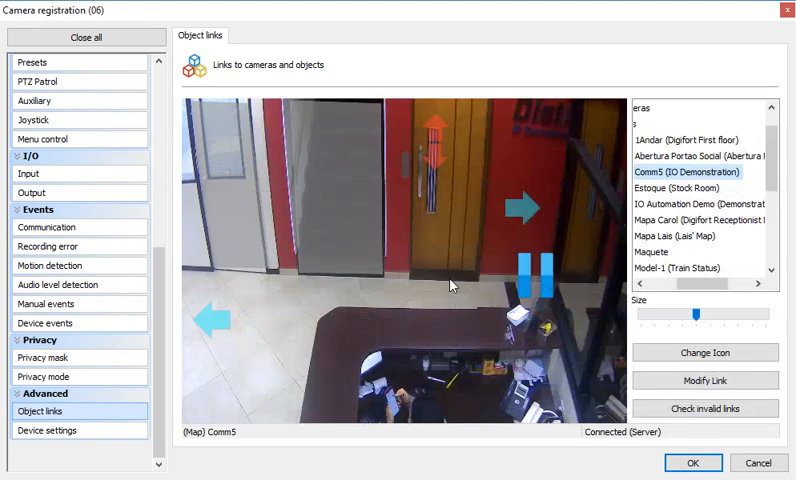
{"action": "mouse_move", "coordinate": [545, 283]}
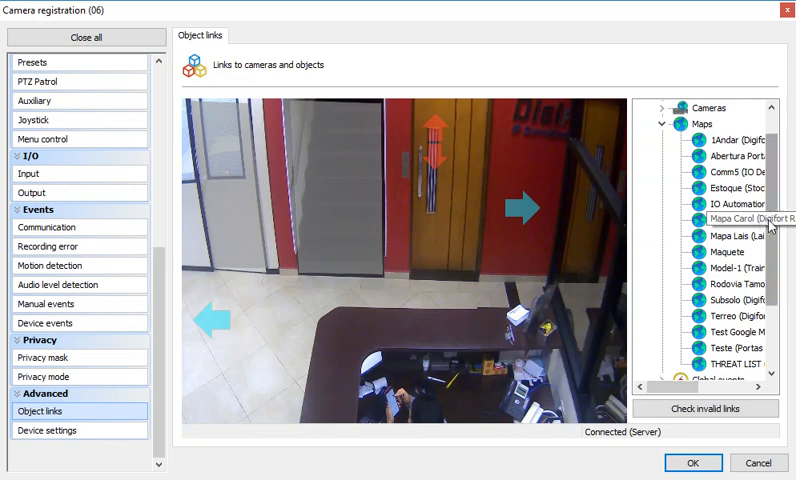
Place an Automation FAN On global event icon on the camera 06 image.
{"action": "scroll", "scroll_direction": "down", "scroll_amount": 3}
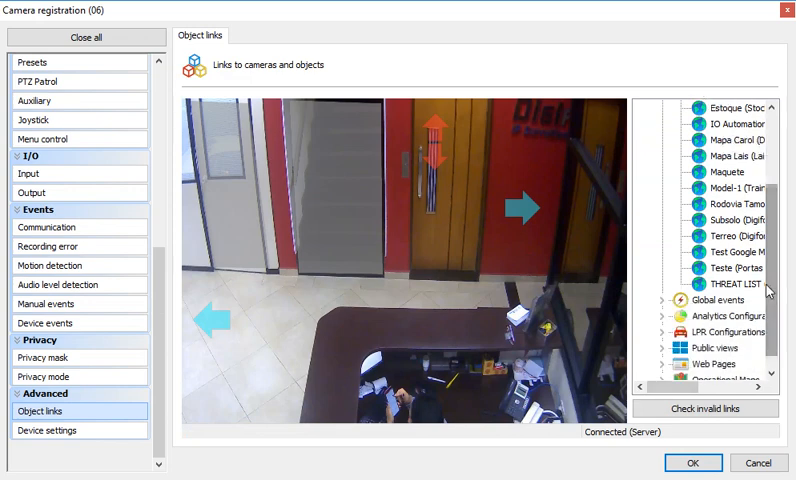
{"action": "scroll", "scroll_direction": "up", "scroll_amount": 3}
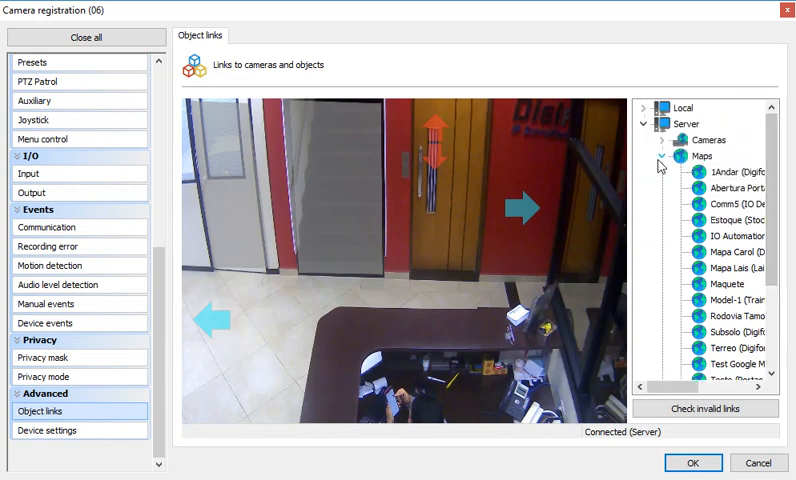
{"action": "scroll", "scroll_direction": "down", "scroll_amount": 3}
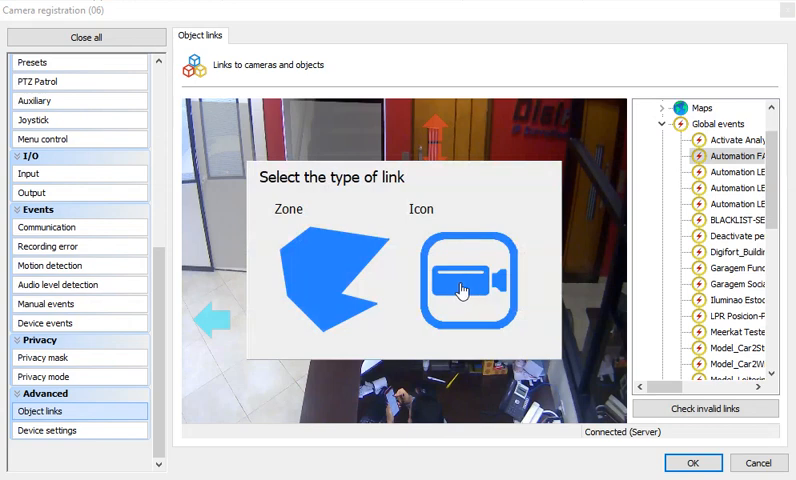
{"action": "left_click", "coordinate": [463, 278]}
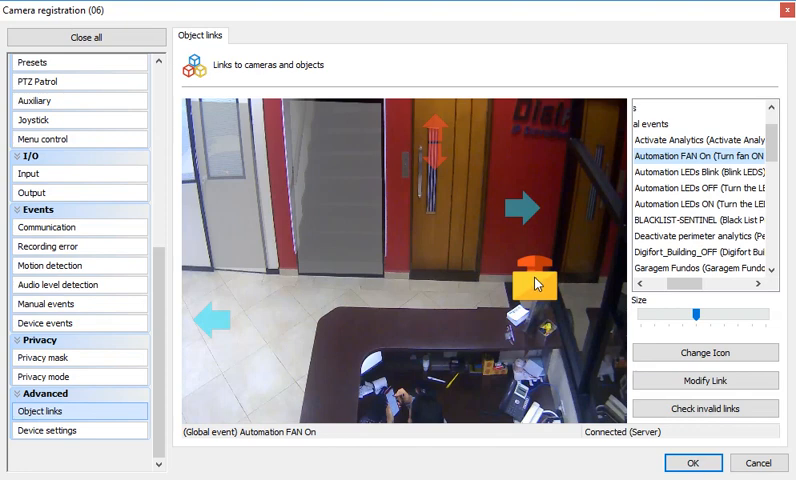
{"action": "right_click", "coordinate": [531, 281]}
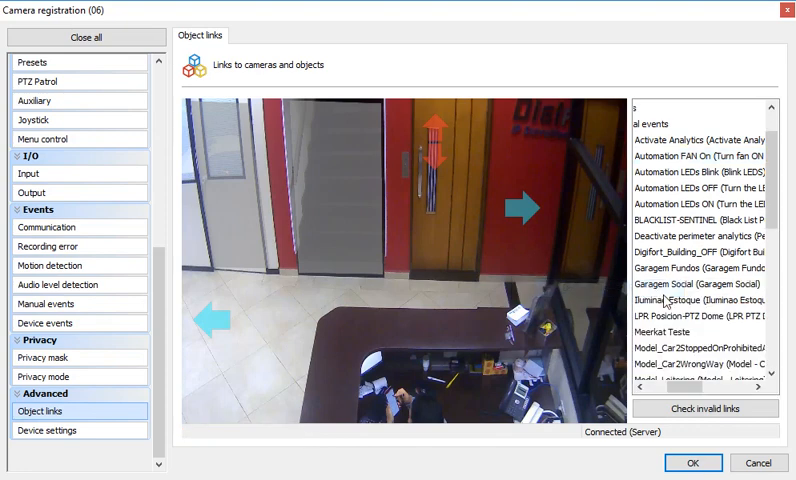
{"action": "left_click", "coordinate": [664, 123]}
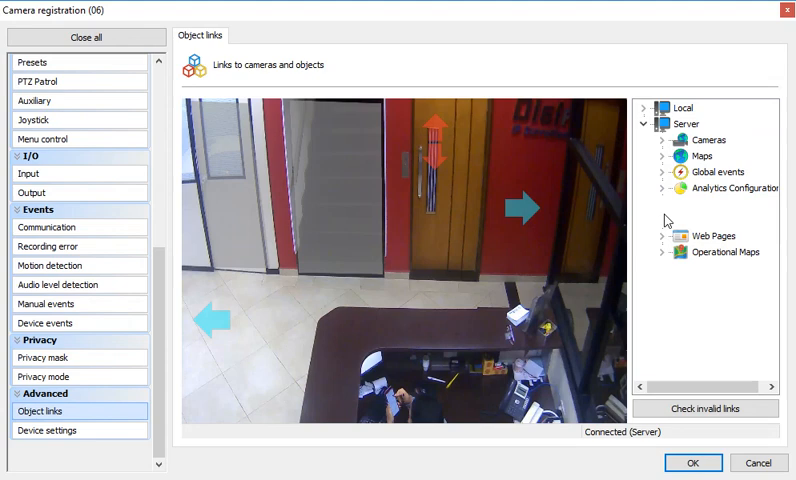
Start an Alarm Monitor public view icon link, showing the Business icon category.
{"action": "left_click", "coordinate": [668, 235]}
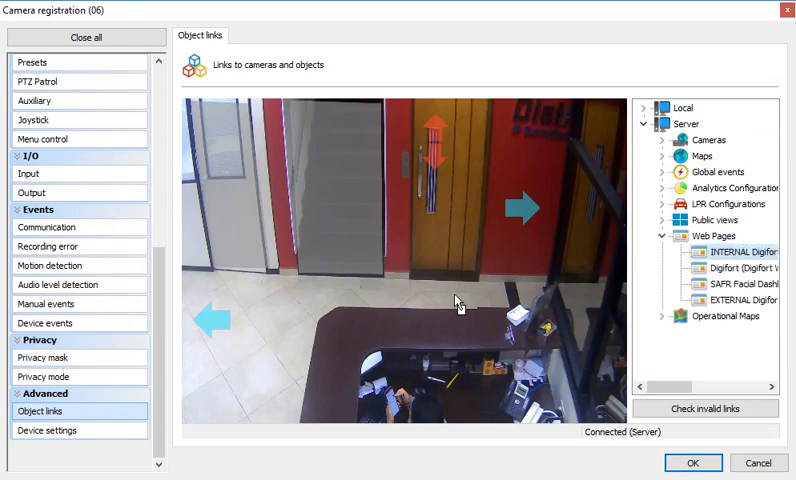
{"action": "left_click", "coordinate": [678, 316]}
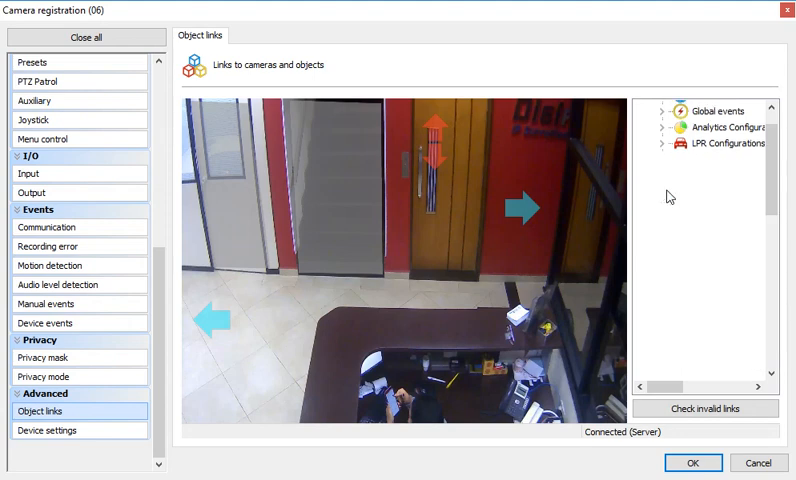
{"action": "left_click", "coordinate": [663, 107]}
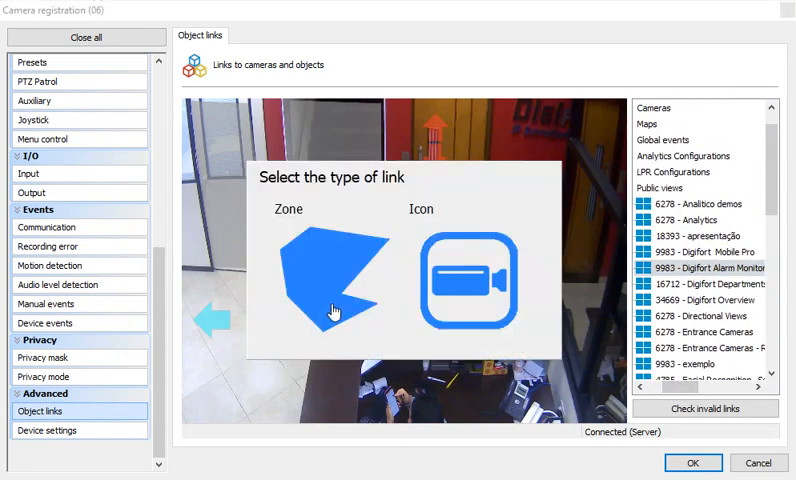
{"action": "left_click", "coordinate": [470, 280]}
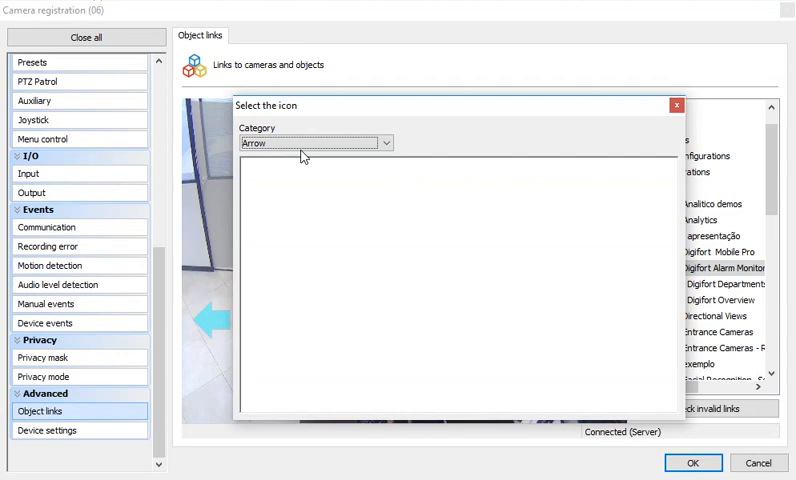
{"action": "left_click", "coordinate": [310, 143]}
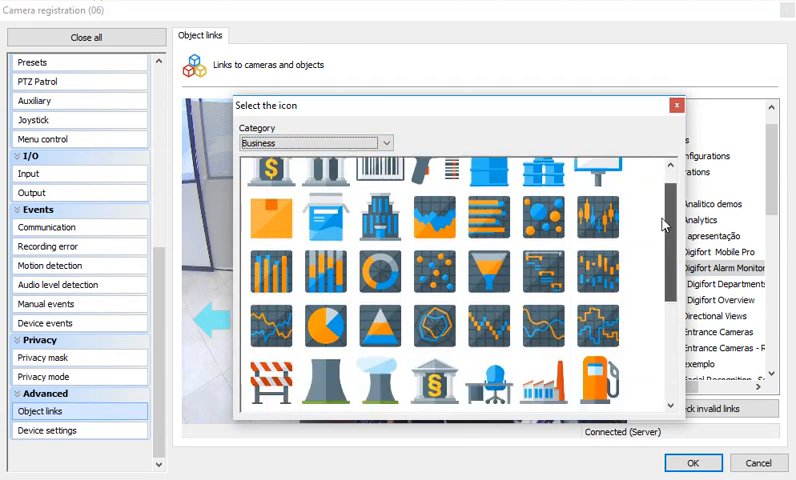